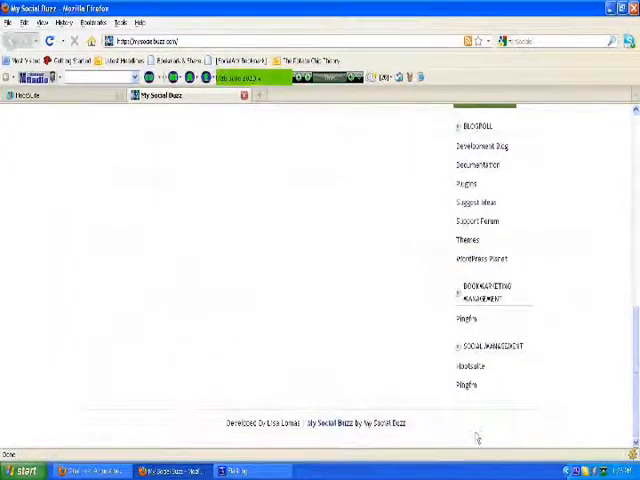
Scroll the My Social Buzz blog page before returning to HootSuite's RSS/Atom settings.
{"action": "scroll", "scroll_direction": "up", "scroll_amount": 3}
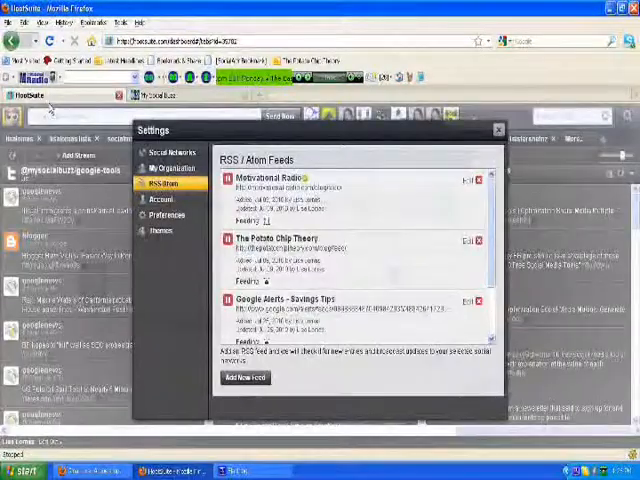
Add the My Social Buzz blog's feed URL as a new RSS/Atom feed.
{"action": "left_click", "coordinate": [243, 377]}
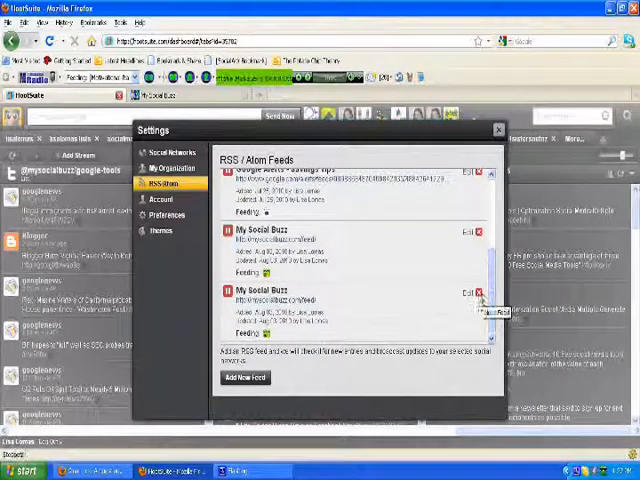
Delete the second My Social Buzz feed and confirm the removal.
{"action": "left_click", "coordinate": [479, 293]}
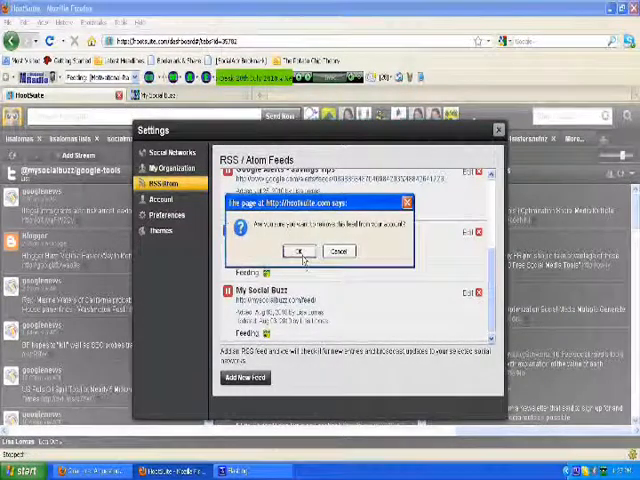
{"action": "left_click", "coordinate": [300, 250]}
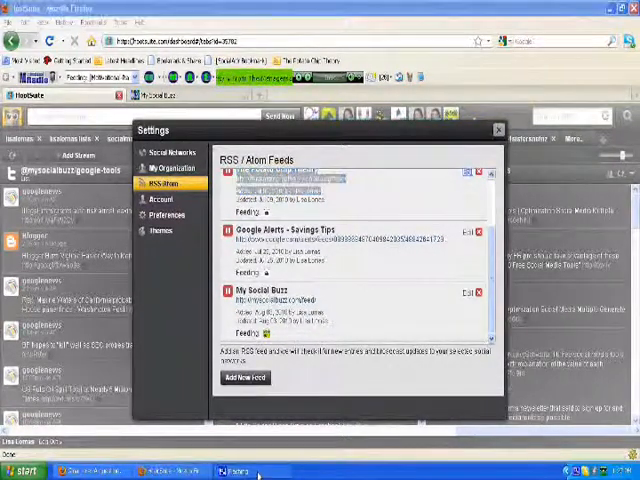